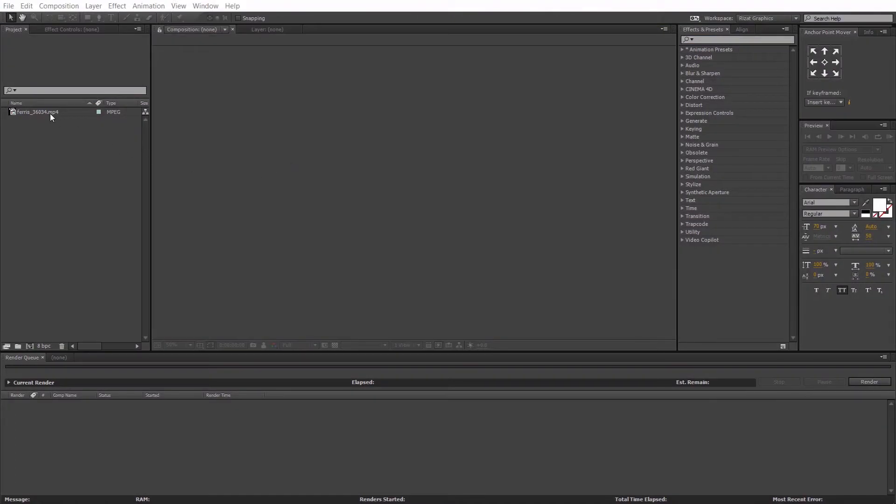
# Build a new composition from ferris_36034.mp4 via New Comp from Selection
pyautogui.rightClick(37, 112)
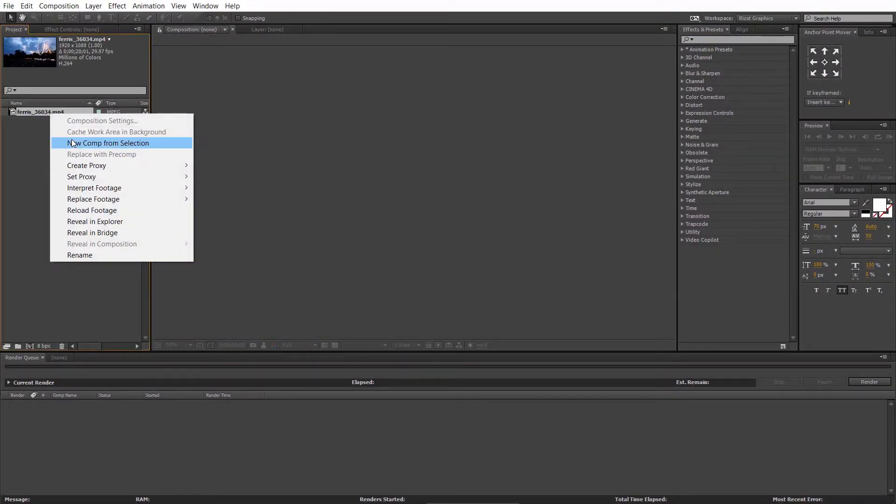
pyautogui.click(107, 143)
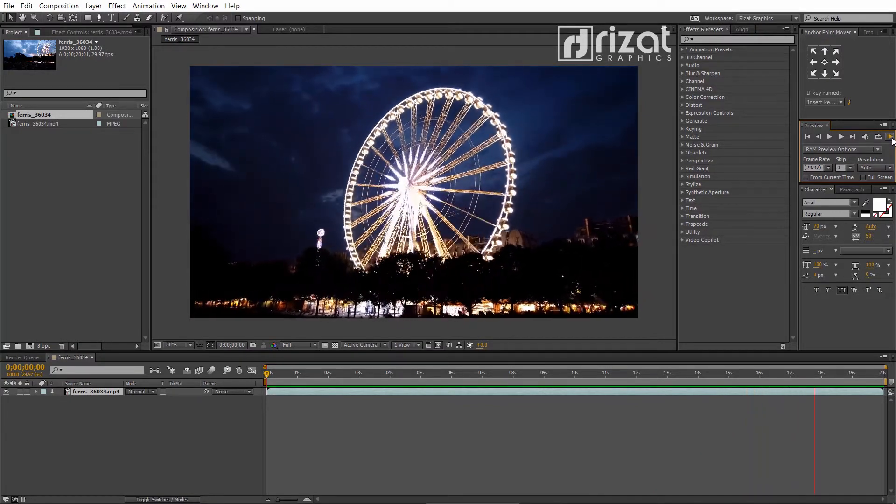
# Add the selected ferris_36034 composition to the Render Queue
pyautogui.click(830, 136)
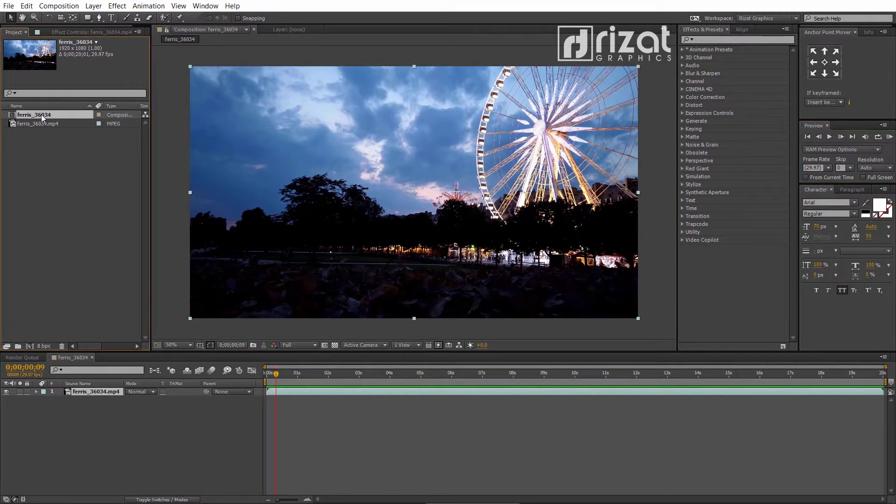
pyautogui.click(59, 5)
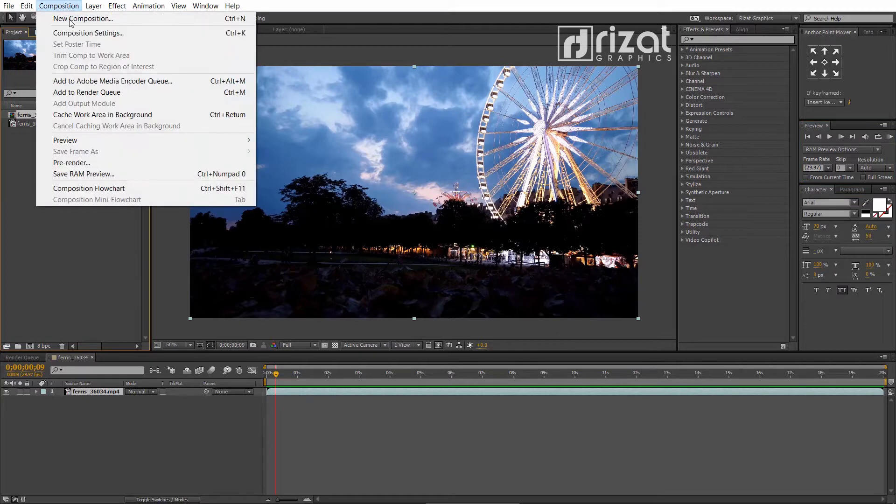
pyautogui.click(86, 92)
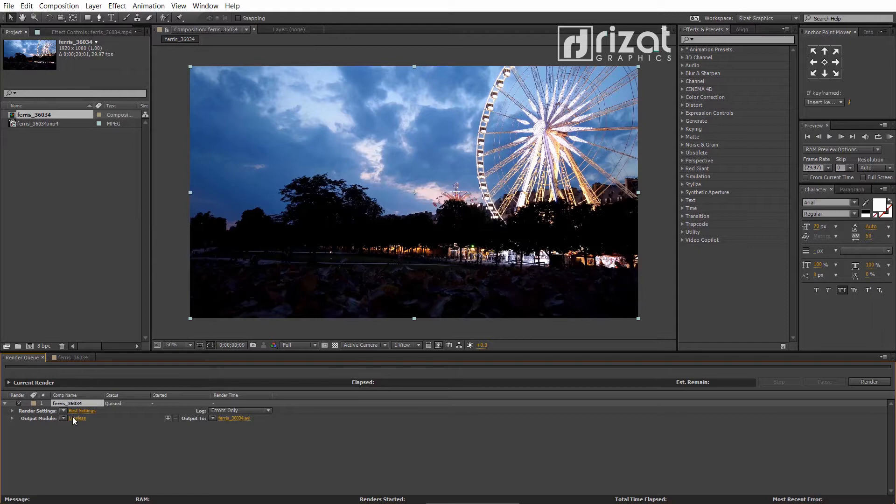
# Change the queued job's output module format from Lossless to QuickTime
pyautogui.click(78, 417)
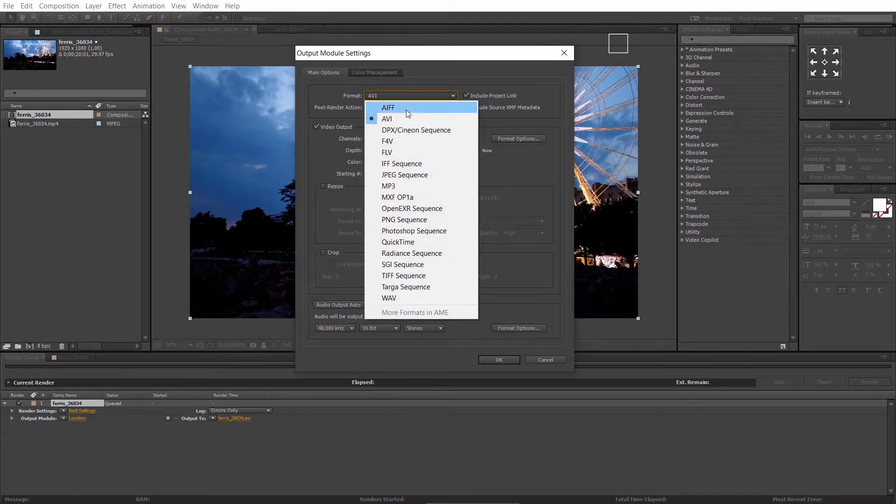
pyautogui.moveTo(408, 152)
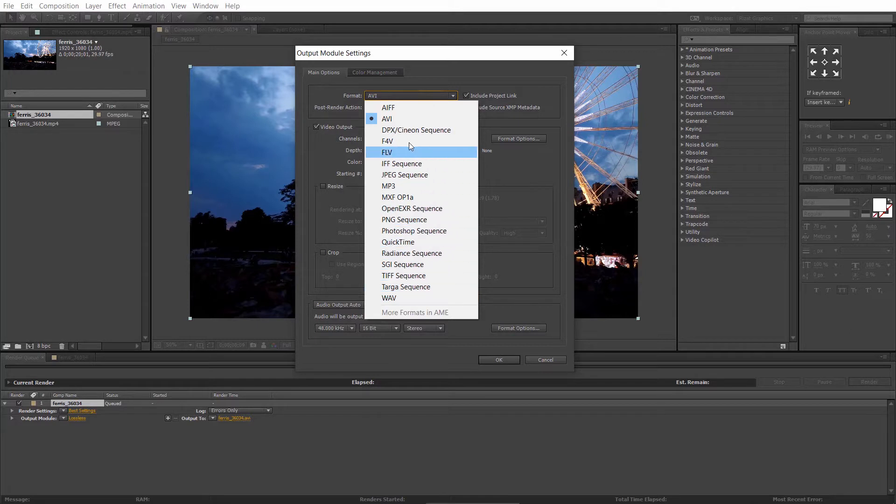
pyautogui.moveTo(402, 163)
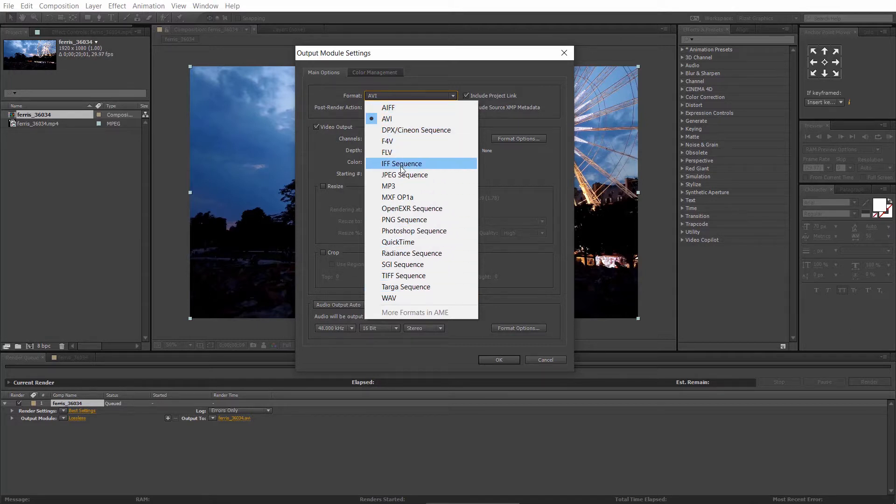
pyautogui.moveTo(398, 241)
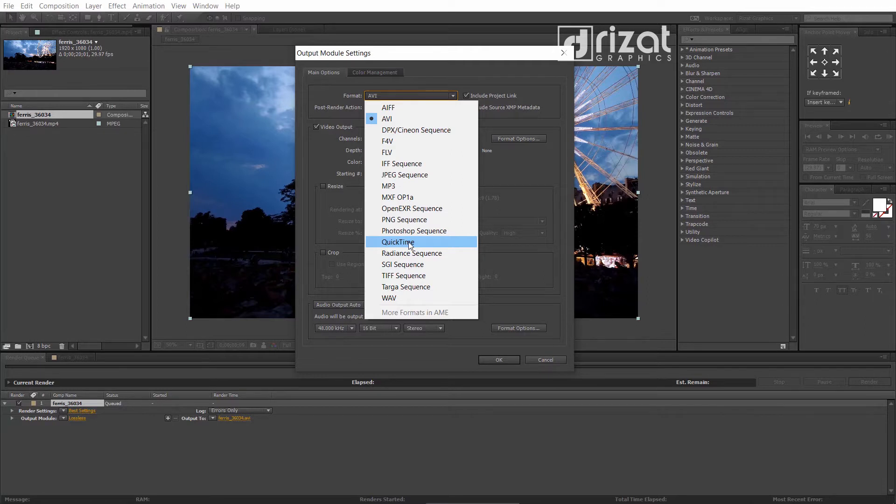
pyautogui.click(398, 242)
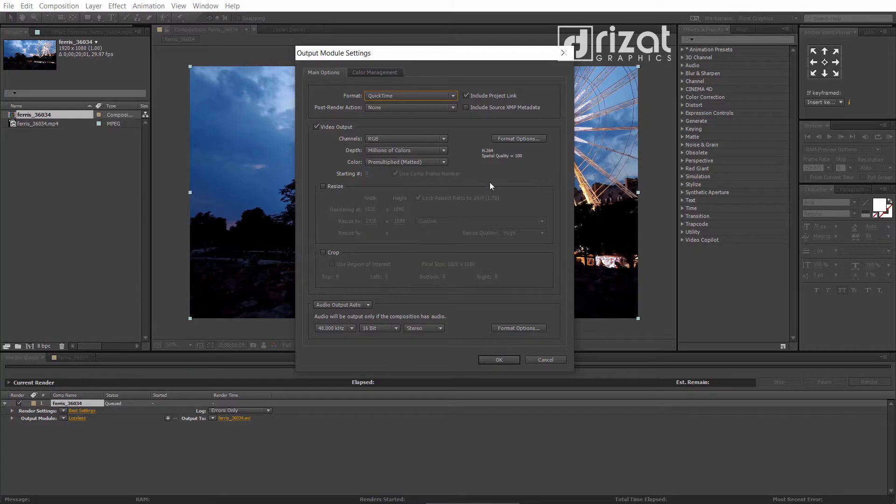
# Set the QuickTime video codec to H.264 and render ferris_36034.mov
pyautogui.click(517, 138)
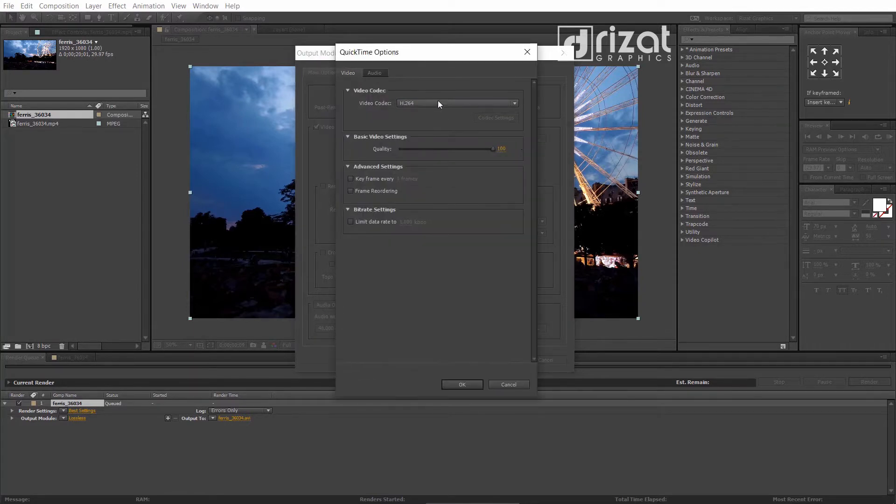
pyautogui.click(456, 102)
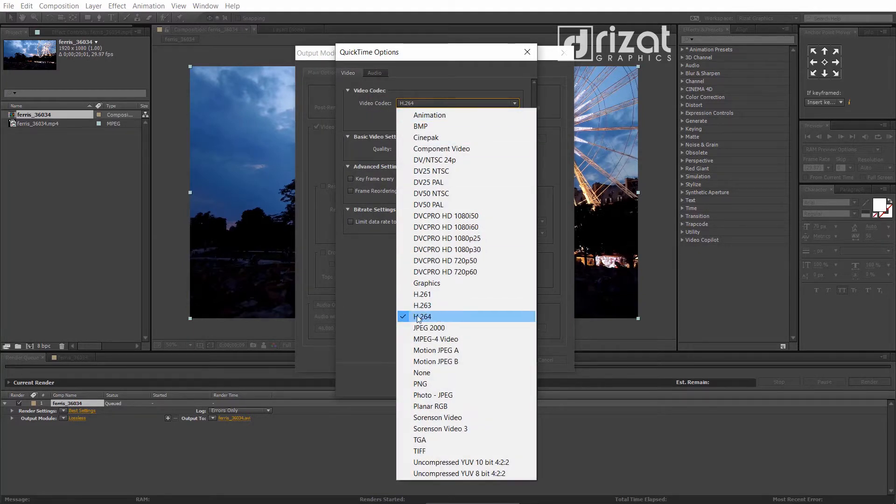
pyautogui.click(422, 316)
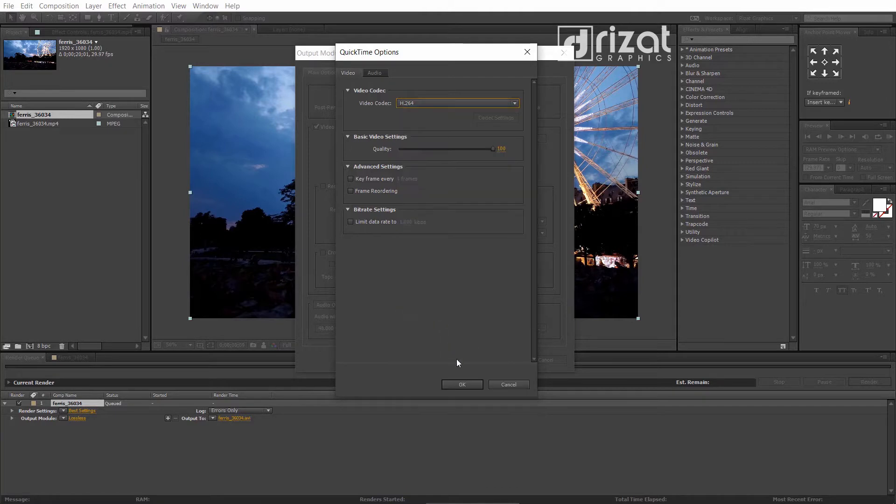
pyautogui.click(462, 384)
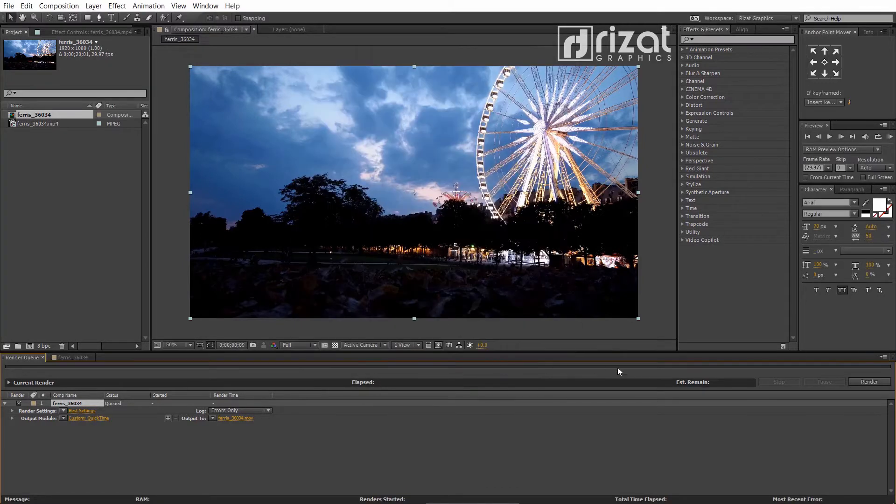
pyautogui.click(868, 381)
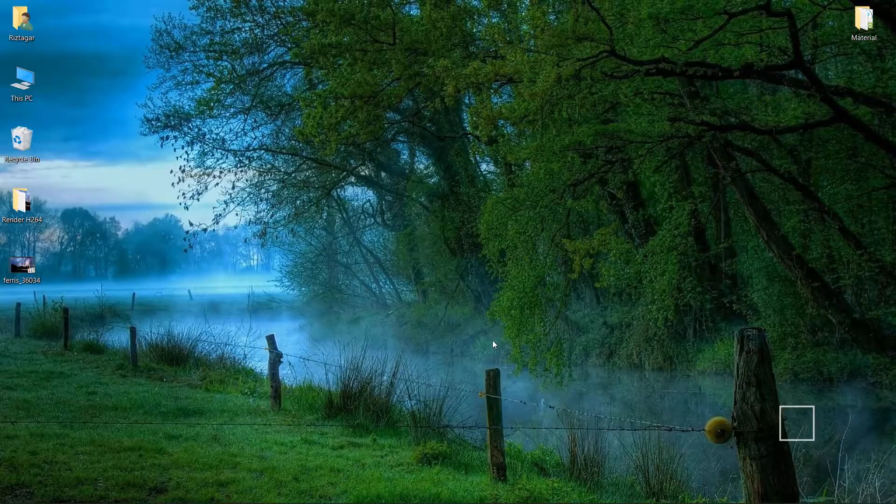
pyautogui.rightClick(21, 269)
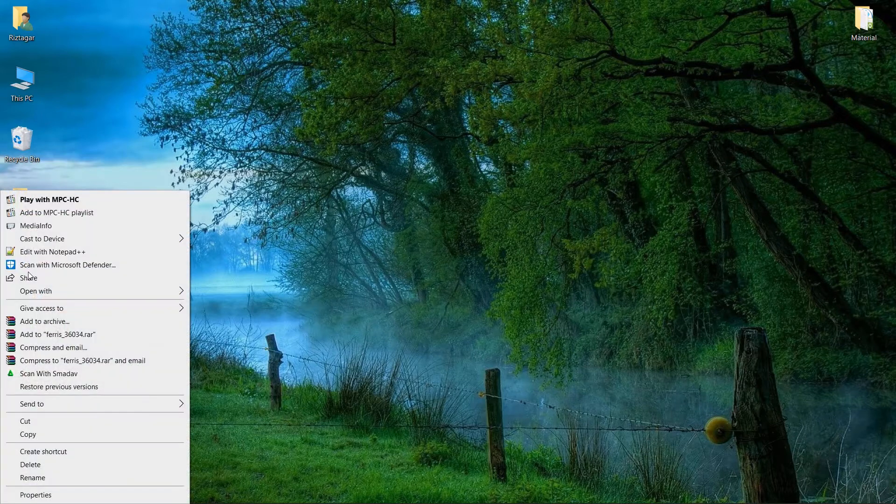
pyautogui.click(35, 495)
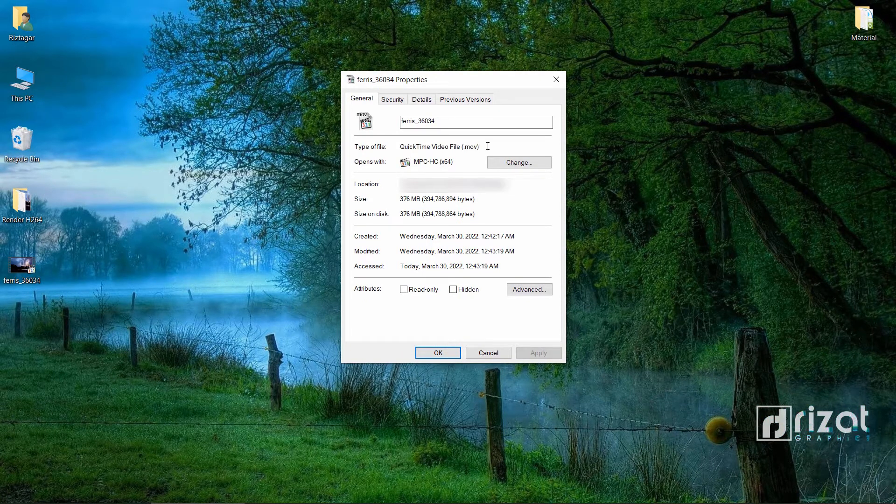
pyautogui.doubleClick(409, 198)
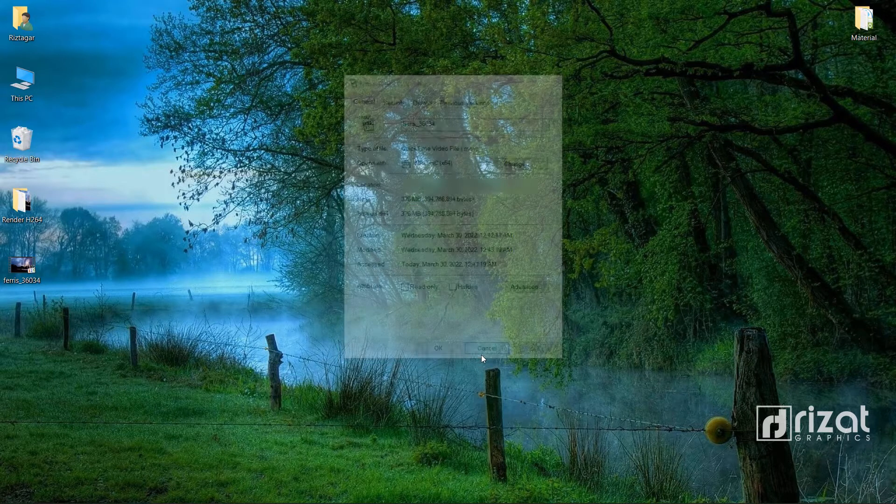
pyautogui.click(485, 348)
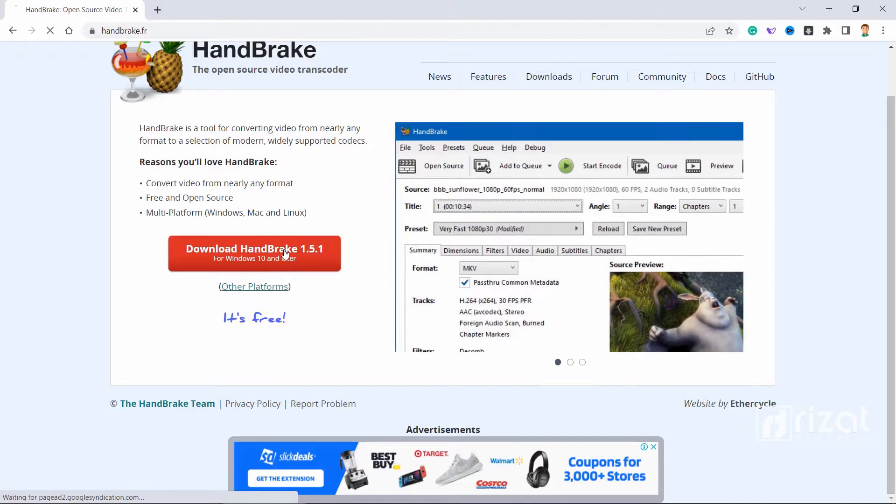
# Download HandBrake 1.5.1 for Windows from handbrake.fr and scroll the page
pyautogui.click(254, 253)
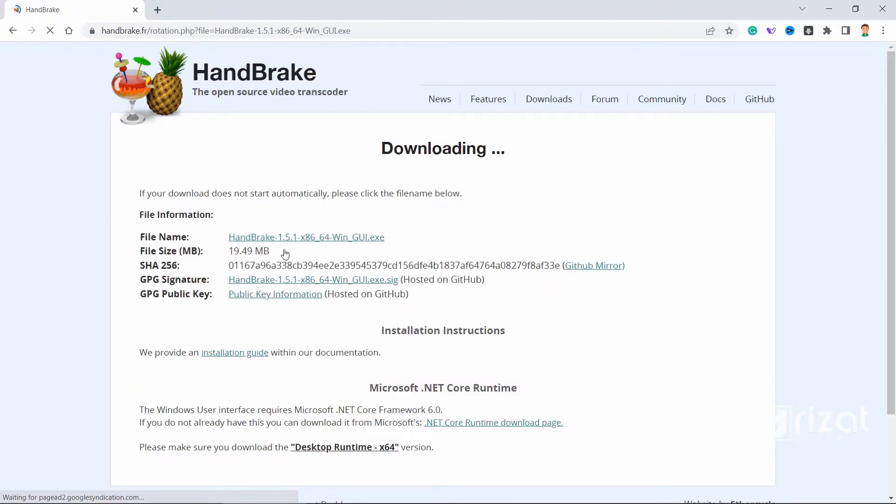
pyautogui.scroll(-3)
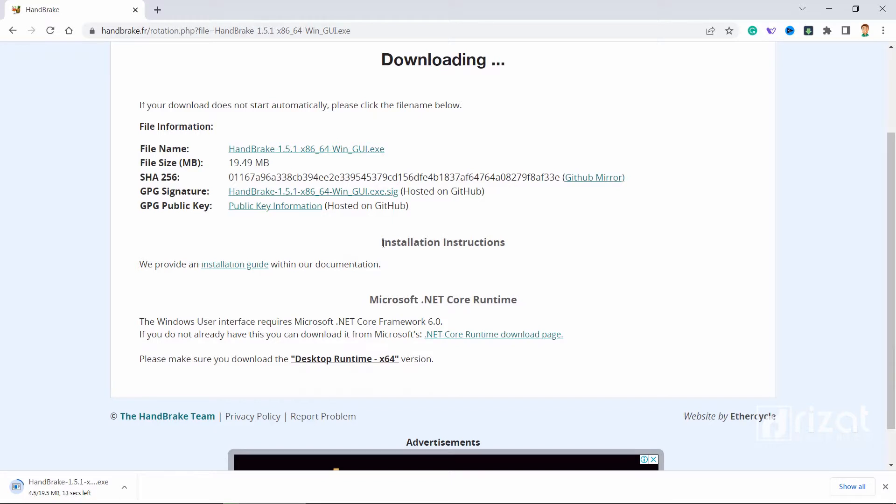
pyautogui.moveTo(494, 272)
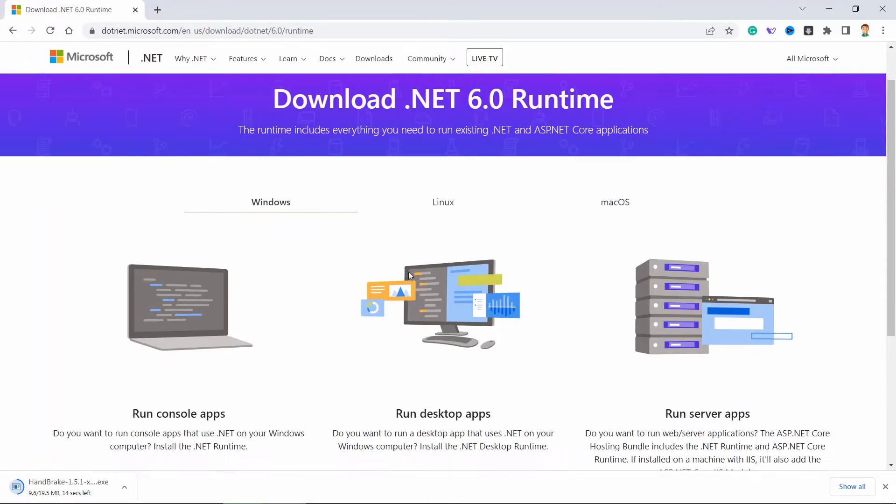
pyautogui.scroll(-3)
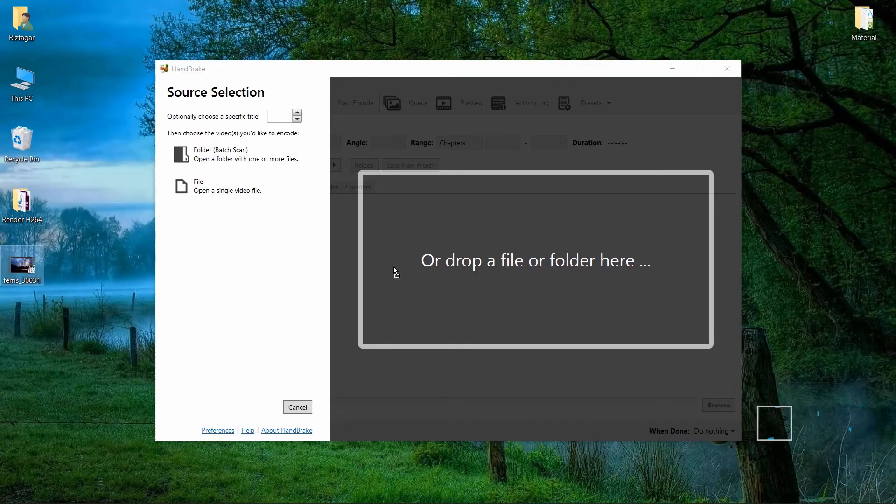
# Load ferris_36034, keep MP4 format, and save to Desktop as Ferris 36034.mp4
pyautogui.click(181, 186)
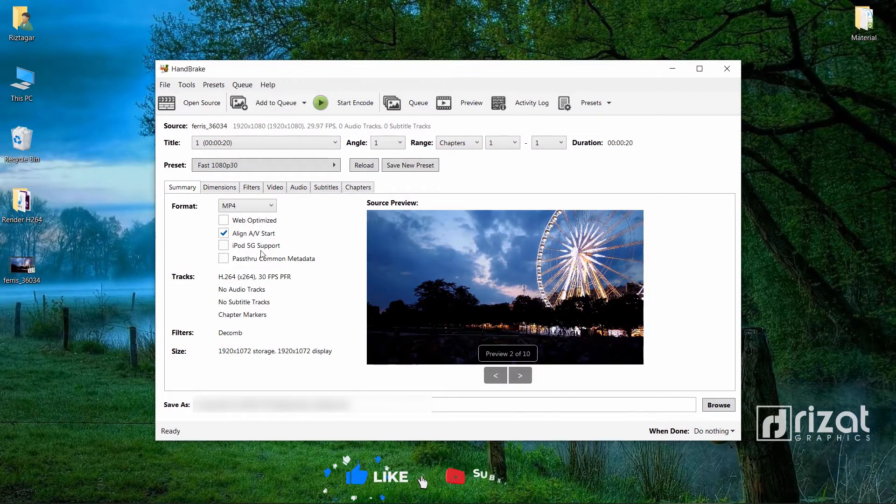
pyautogui.click(247, 205)
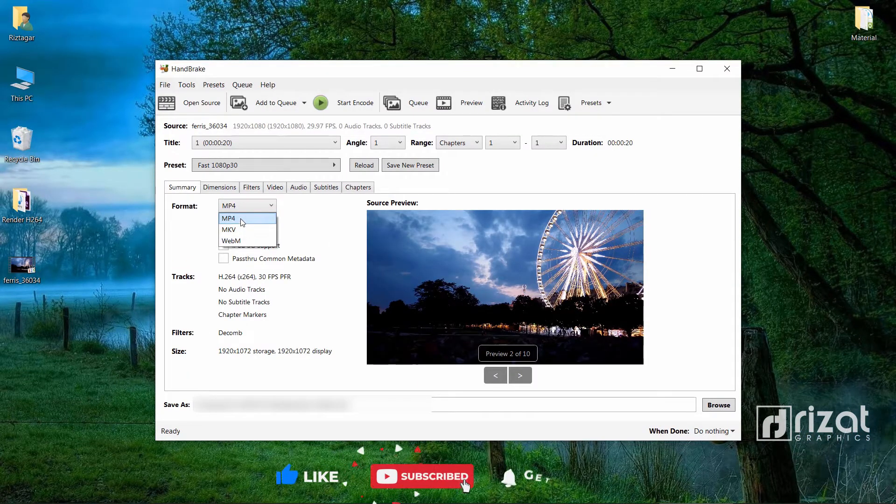
pyautogui.click(228, 218)
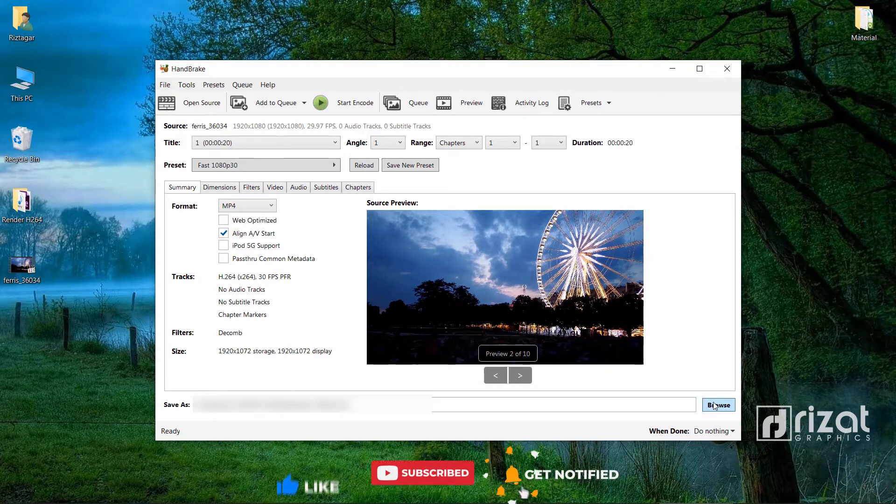
pyautogui.click(718, 405)
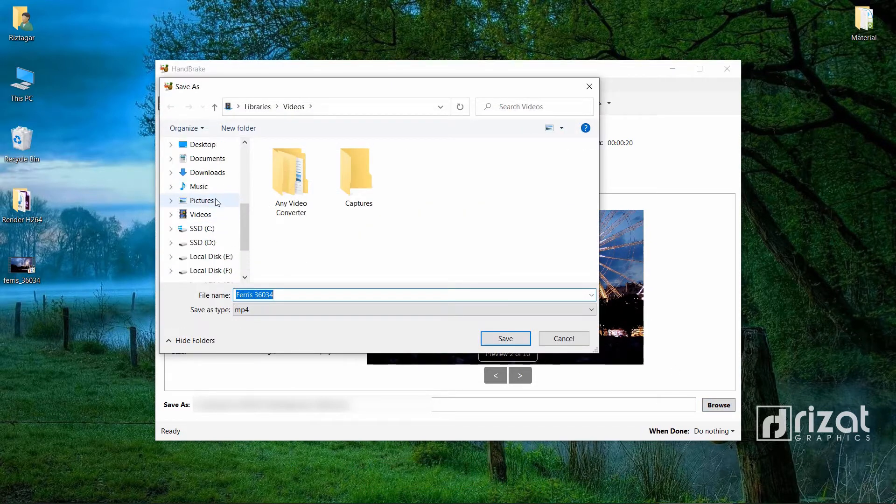
pyautogui.click(203, 144)
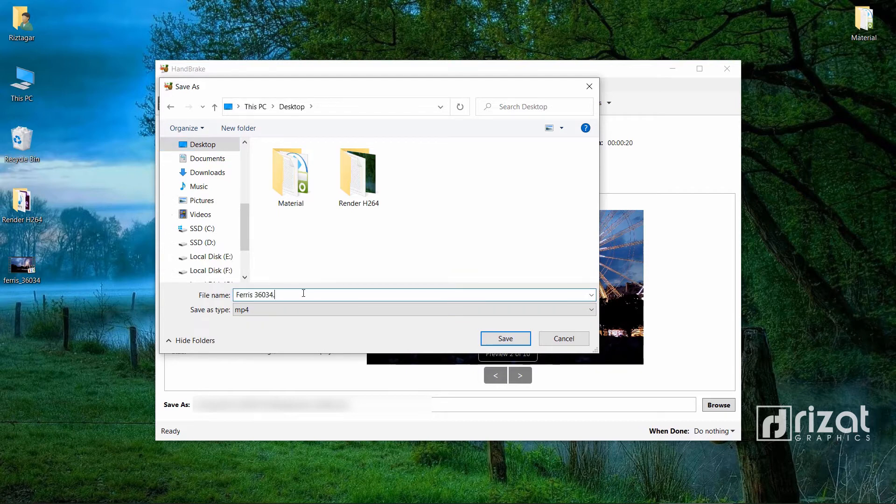
pyautogui.write('mp4')
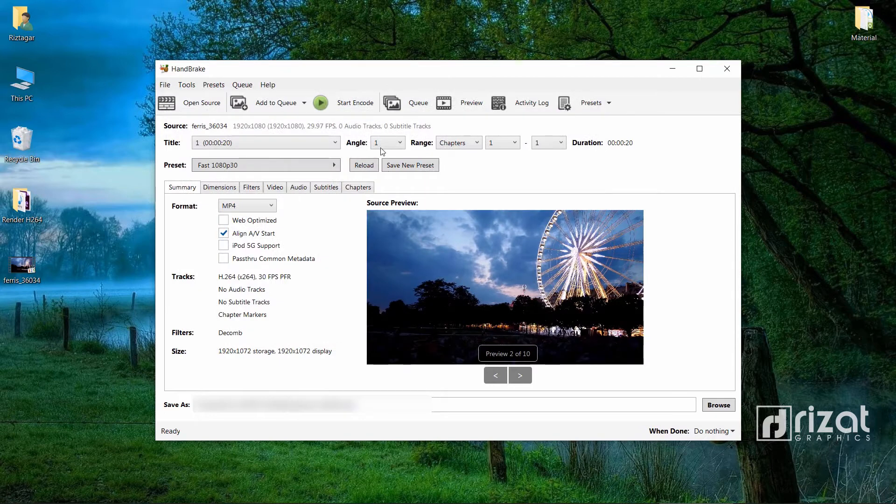
# Encode the Ferris 36034 MP4 and close HandBrake when the queue finishes
pyautogui.click(320, 102)
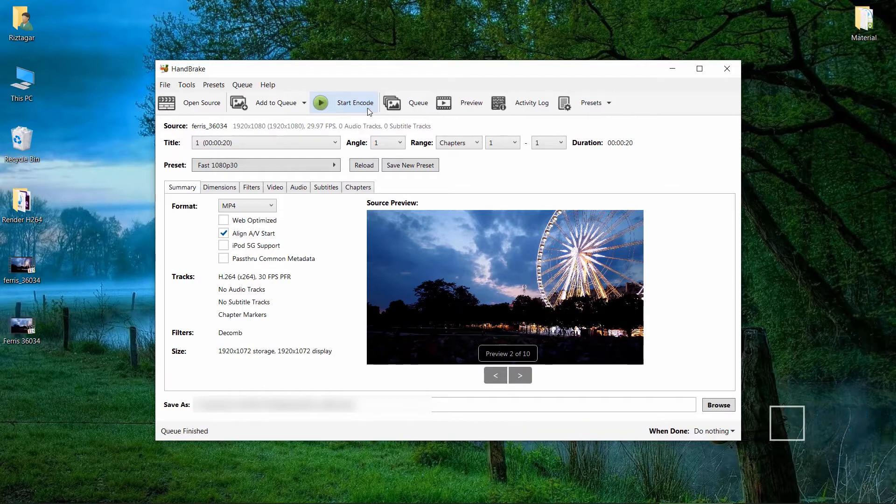
pyautogui.moveTo(727, 69)
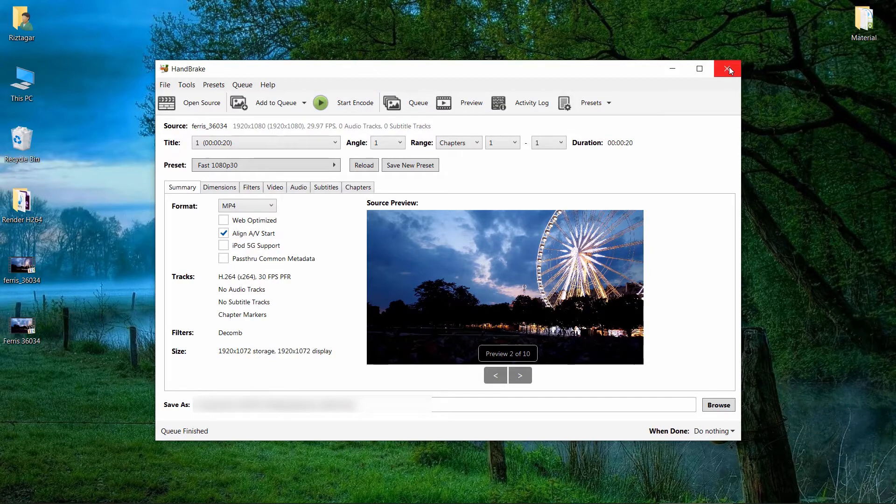
pyautogui.click(727, 69)
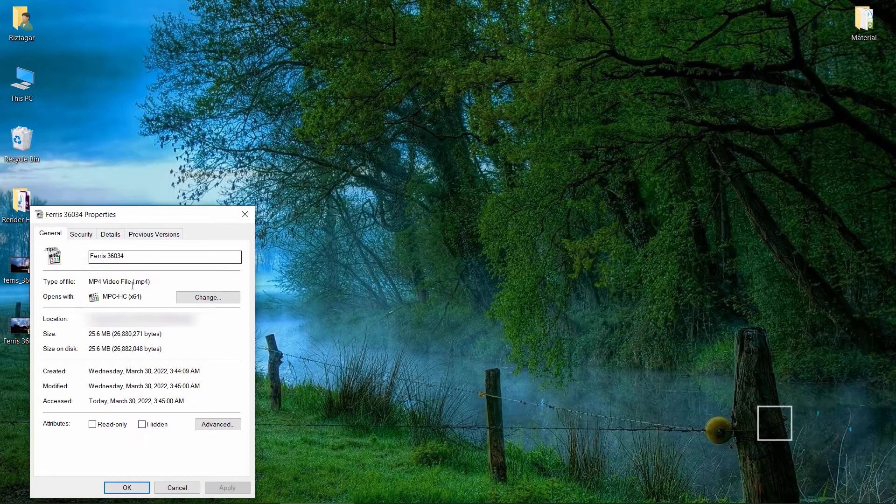
# Check Ferris 36034's properties show a 25.6 MB MP4, then return to After Effects
pyautogui.doubleClick(119, 281)
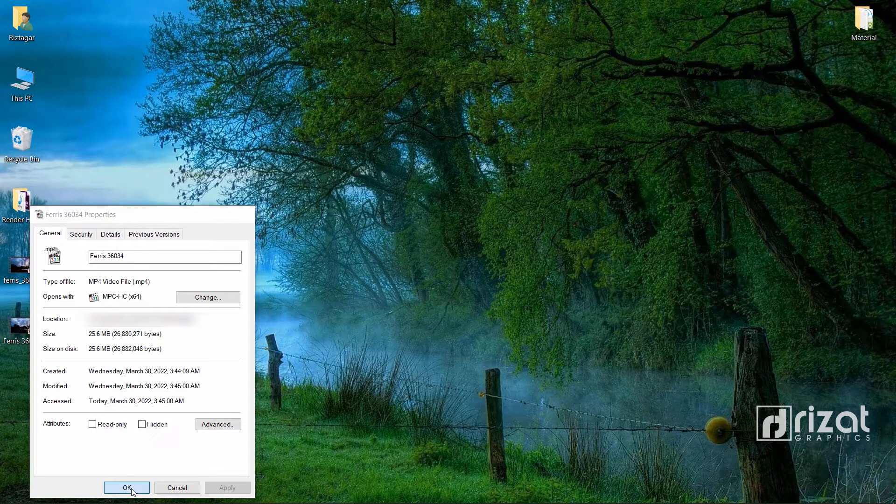
pyautogui.click(126, 487)
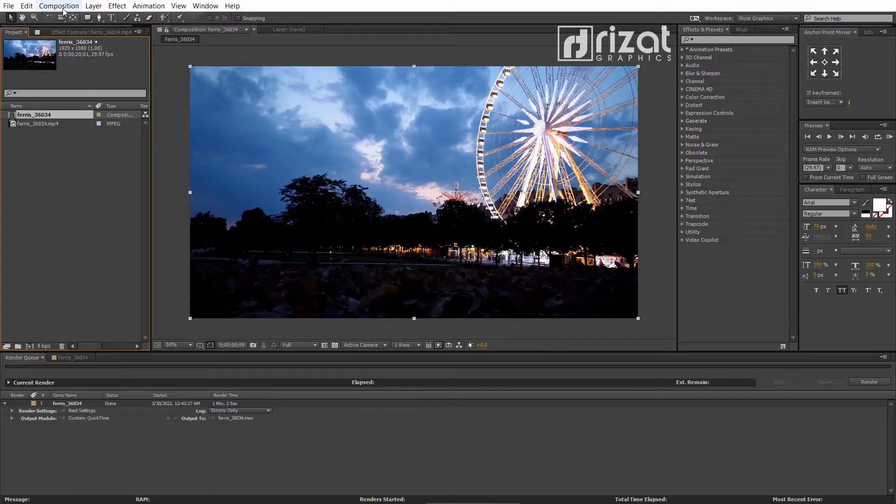
pyautogui.click(58, 6)
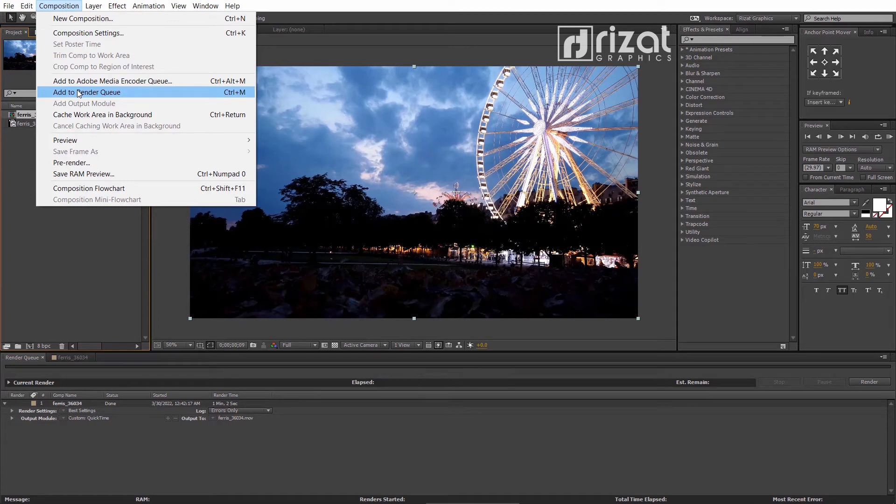
# Queue a second ferris_36034 render job and inspect its Lossless output format list
pyautogui.click(87, 92)
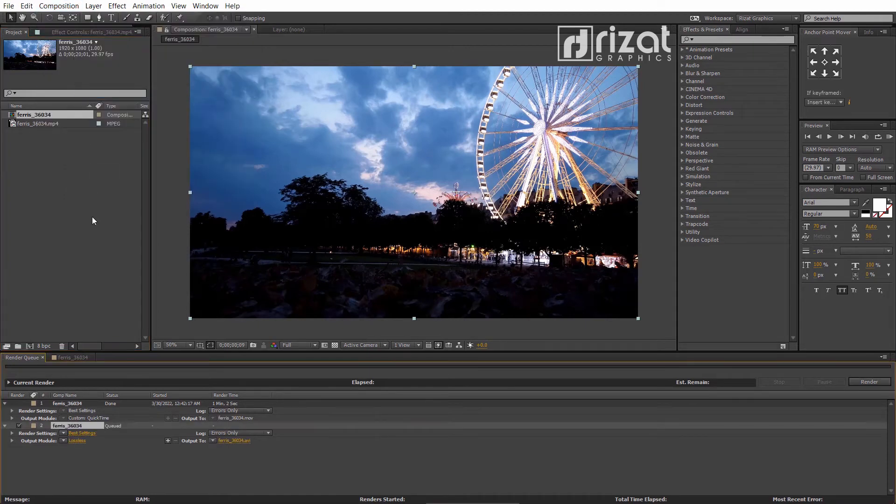
pyautogui.click(76, 441)
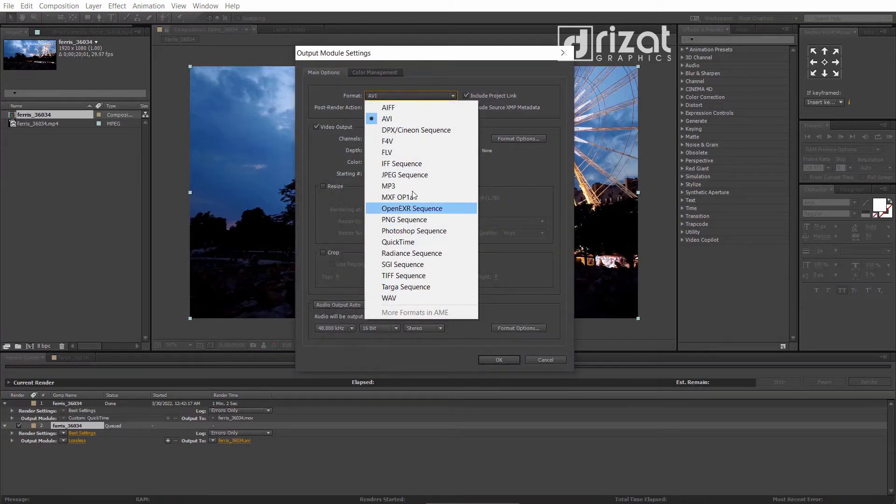
pyautogui.click(545, 360)
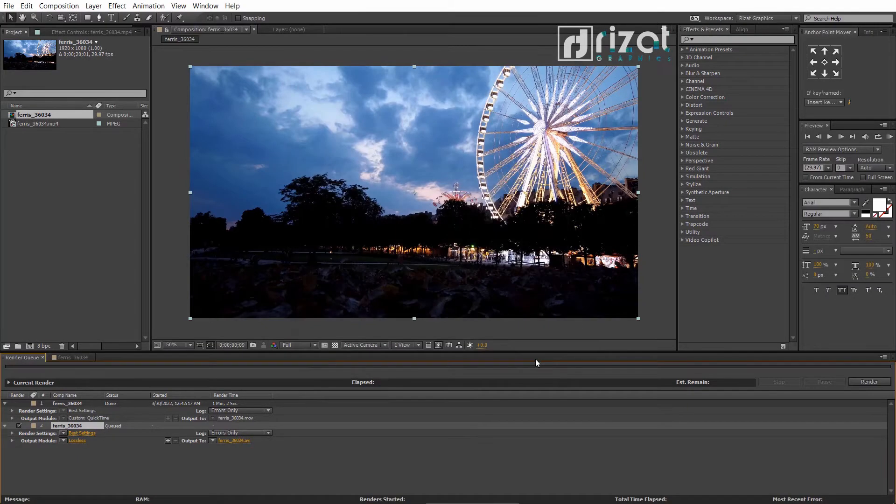
pyautogui.click(26, 5)
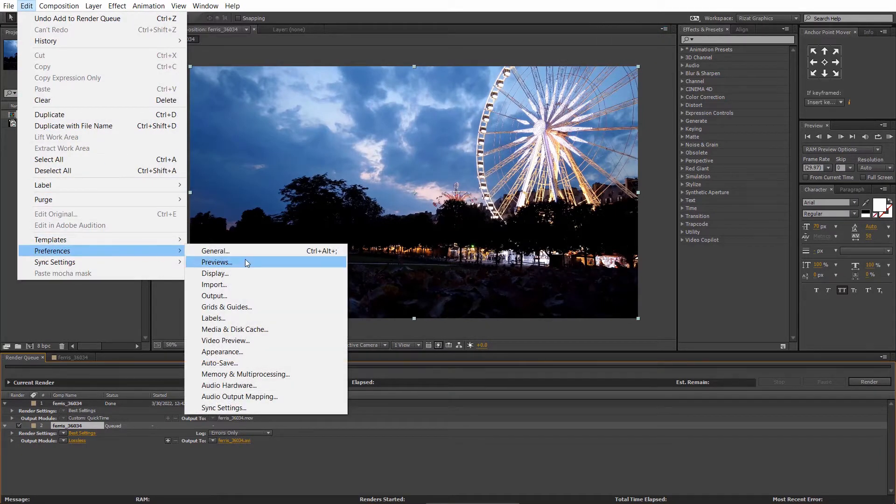
pyautogui.moveTo(241, 296)
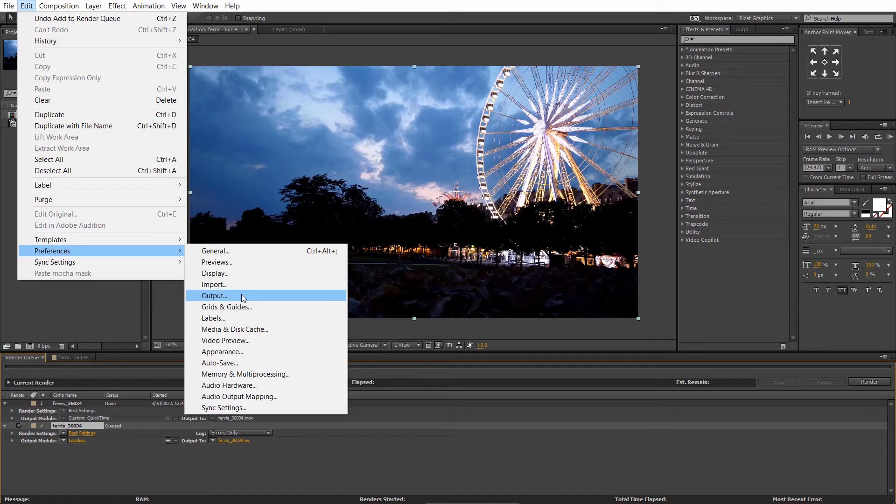
# Enable Show Deprecated Formats in Output Module Settings in the Output preferences
pyautogui.click(214, 295)
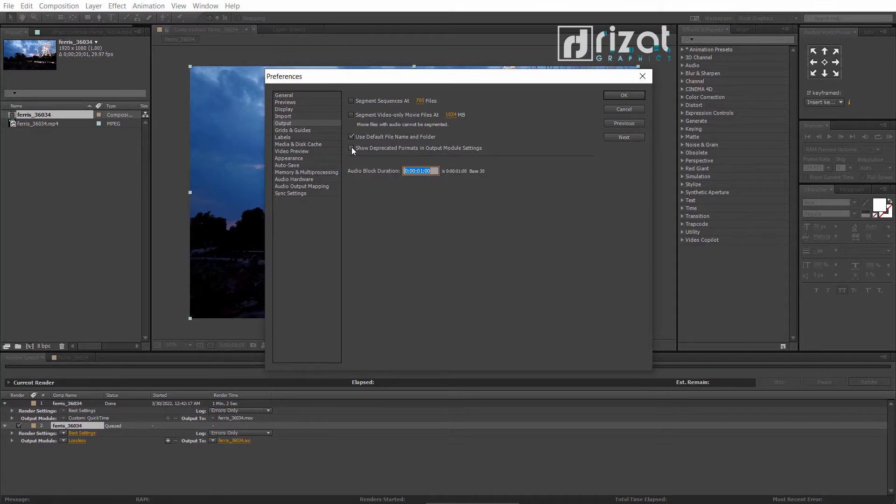
pyautogui.click(351, 148)
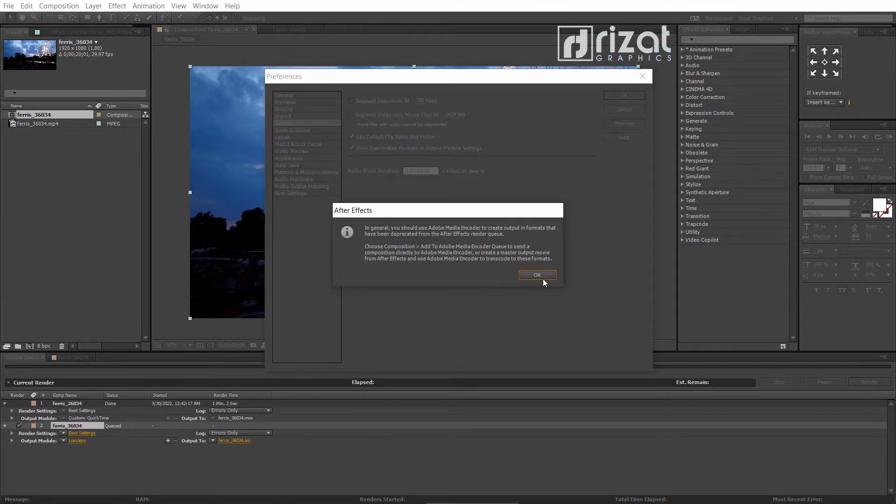
pyautogui.click(537, 275)
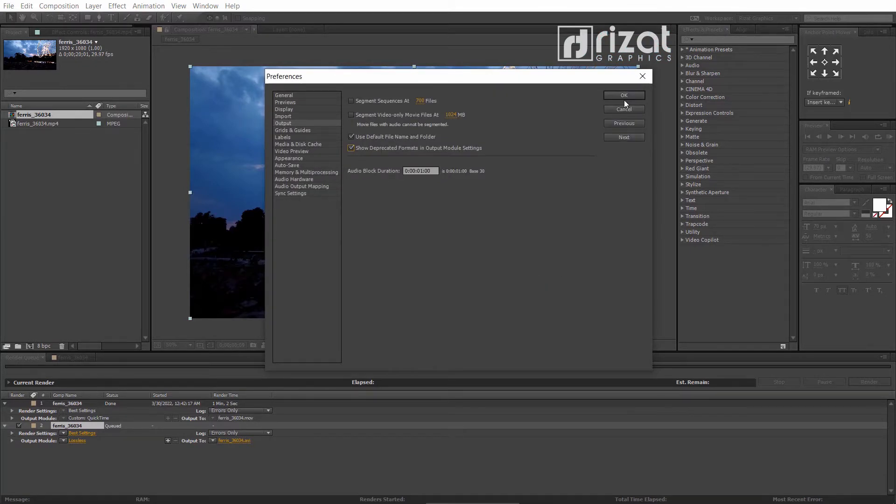
pyautogui.click(624, 95)
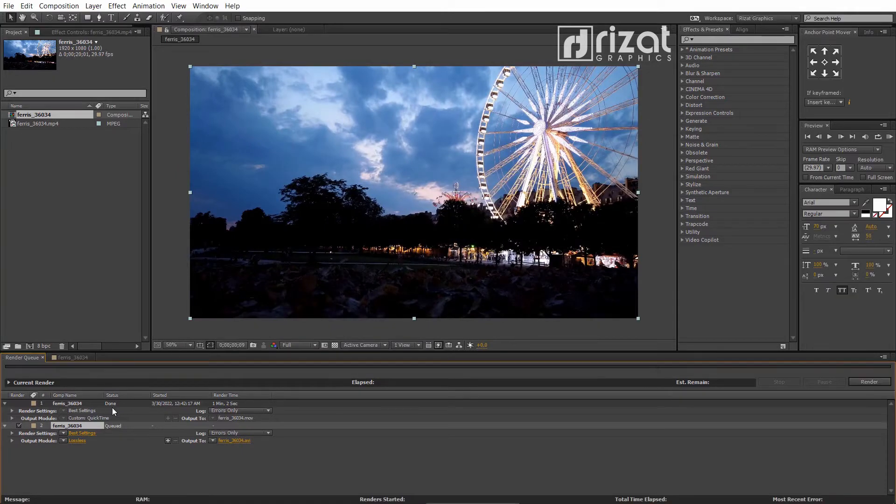
# Set the queued output format to H.264 and render ferris_36034.mp4
pyautogui.click(77, 440)
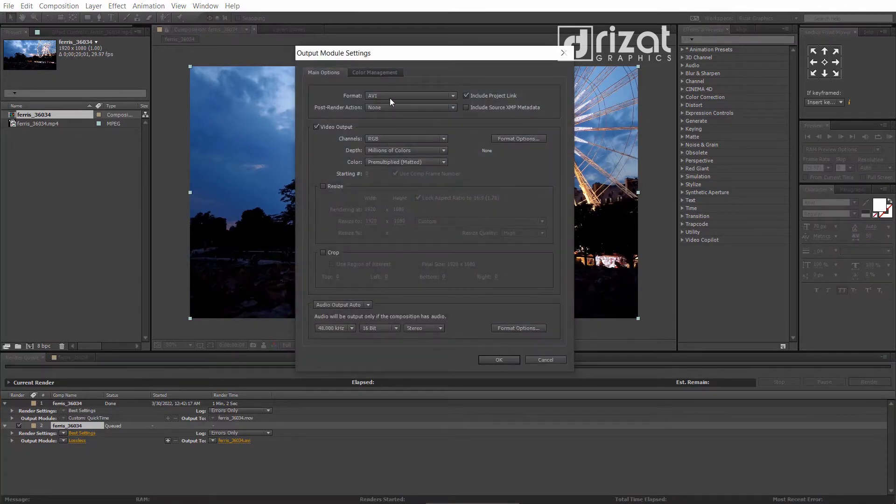
pyautogui.click(409, 95)
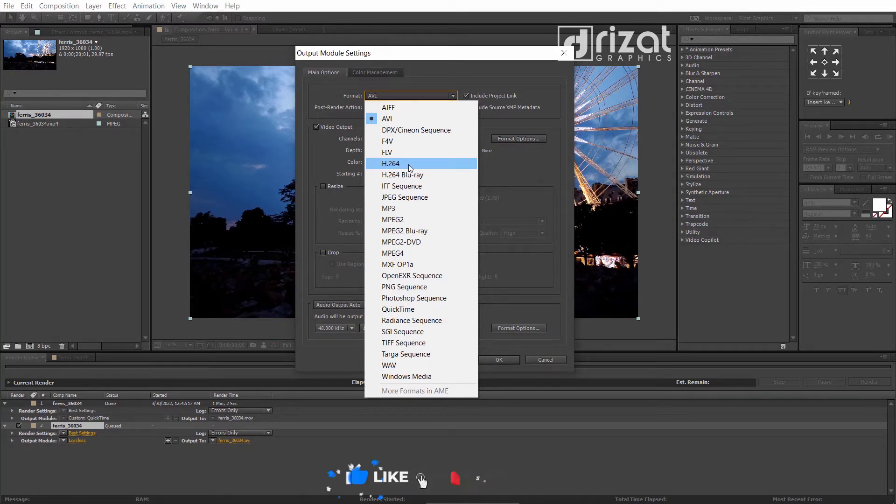
pyautogui.click(386, 118)
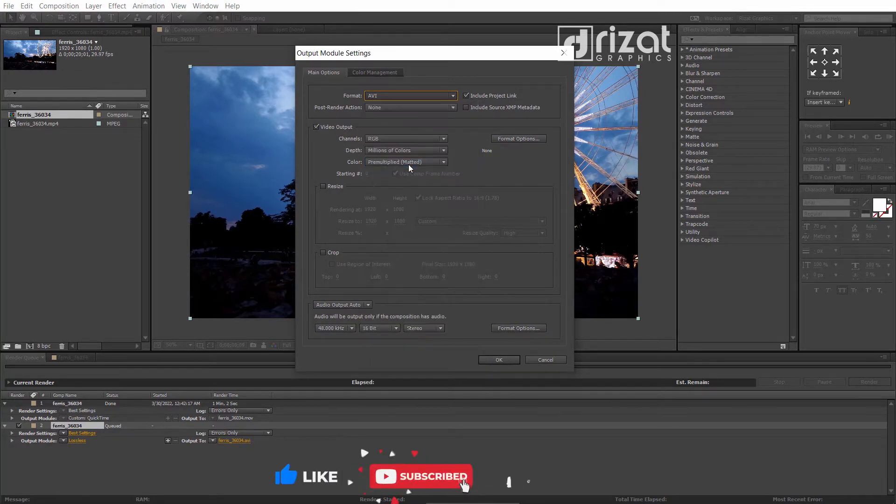
pyautogui.click(498, 360)
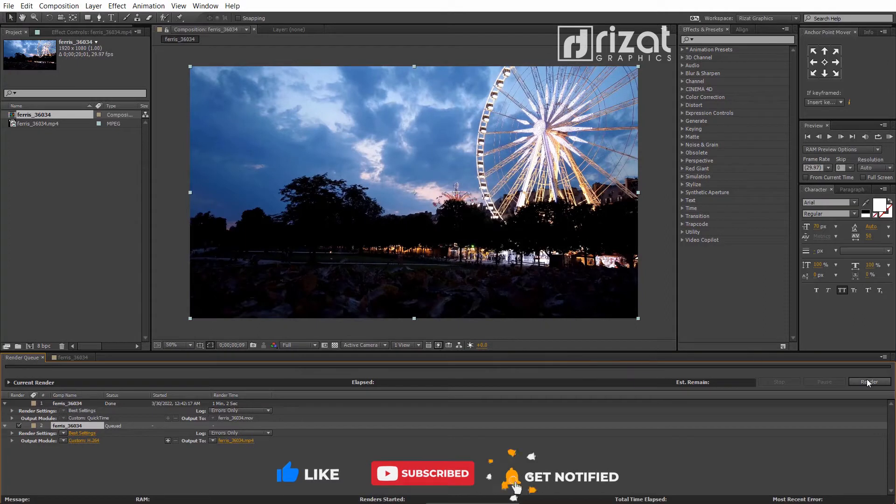
pyautogui.click(868, 382)
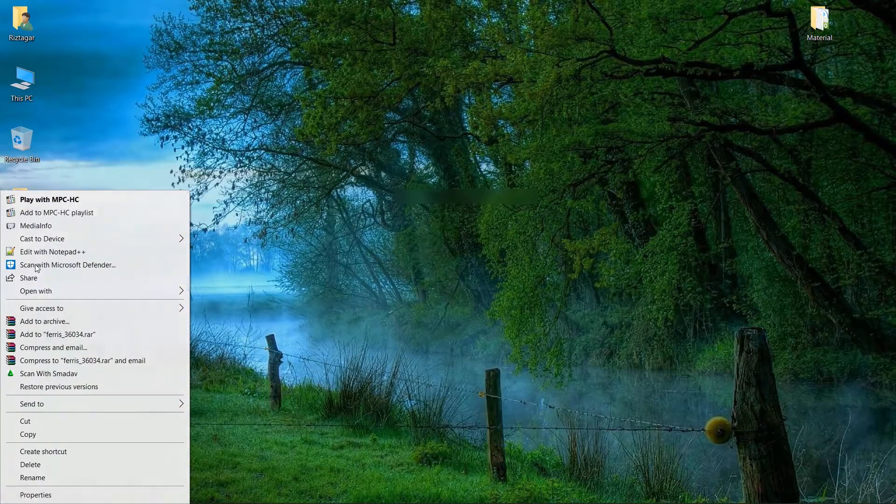
# Check the ferris_36034.mp4 Properties size of 49.1 MB and close the dialog
pyautogui.click(36, 494)
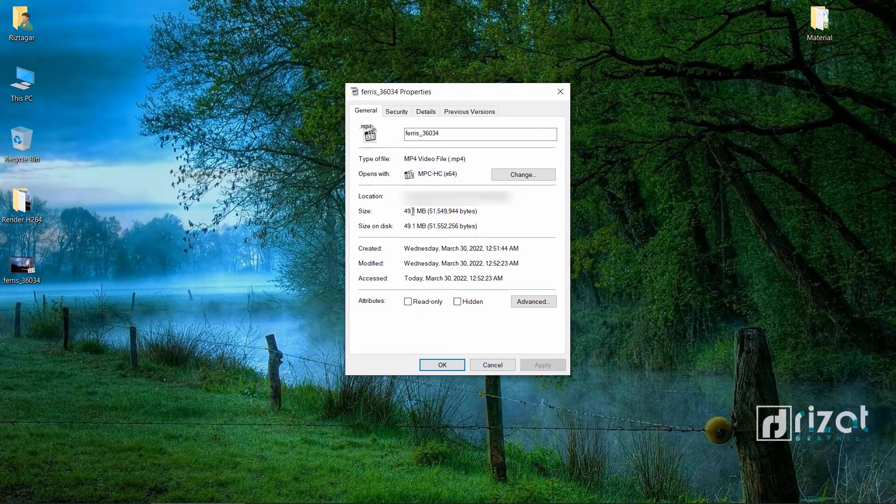
pyautogui.doubleClick(413, 211)
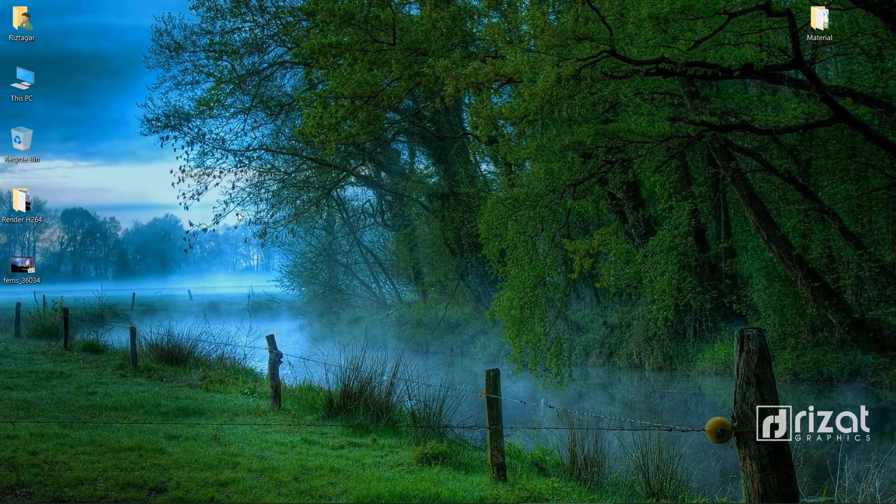
pyautogui.doubleClick(22, 268)
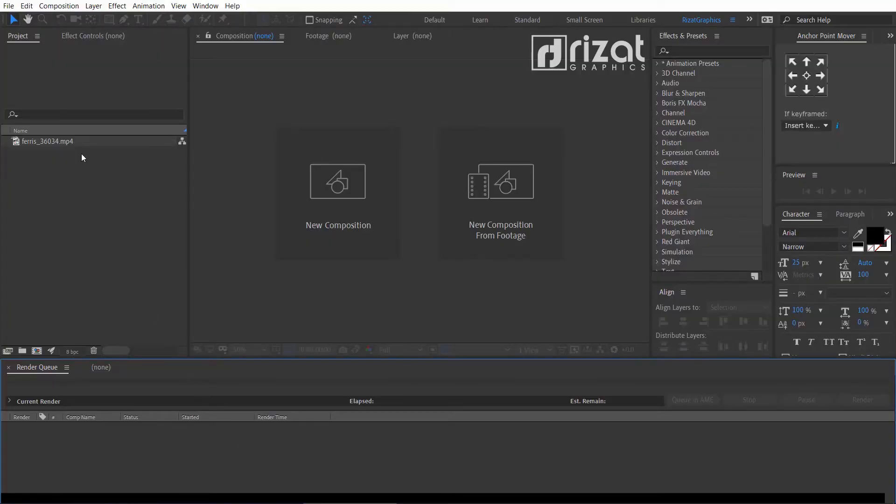
# Create a composition from ferris_36034.mp4 and add it to the render queue
pyautogui.rightClick(49, 141)
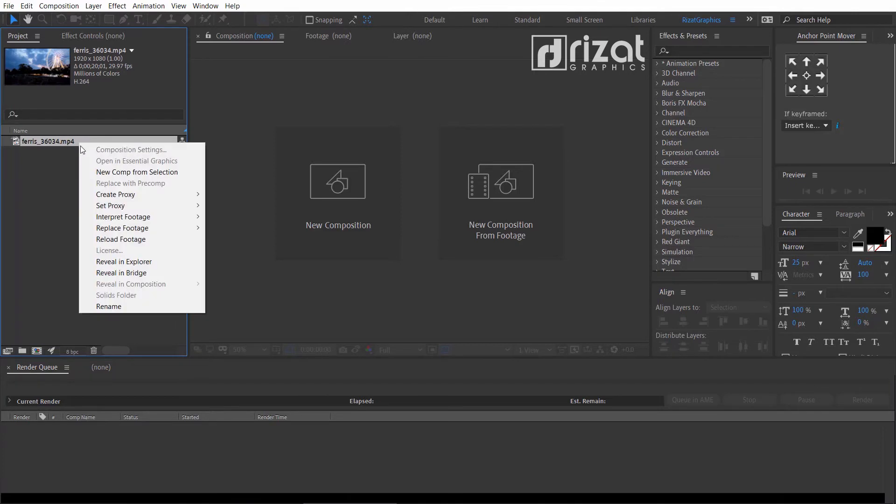
pyautogui.click(137, 172)
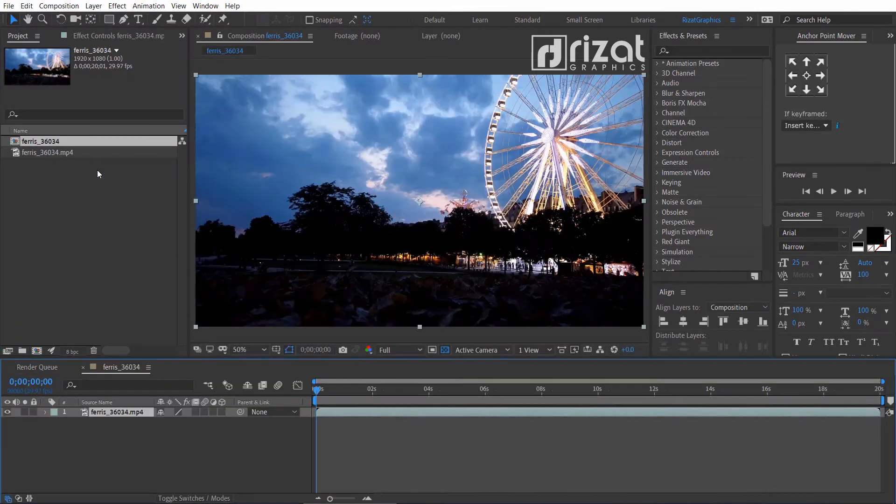
pyautogui.click(58, 5)
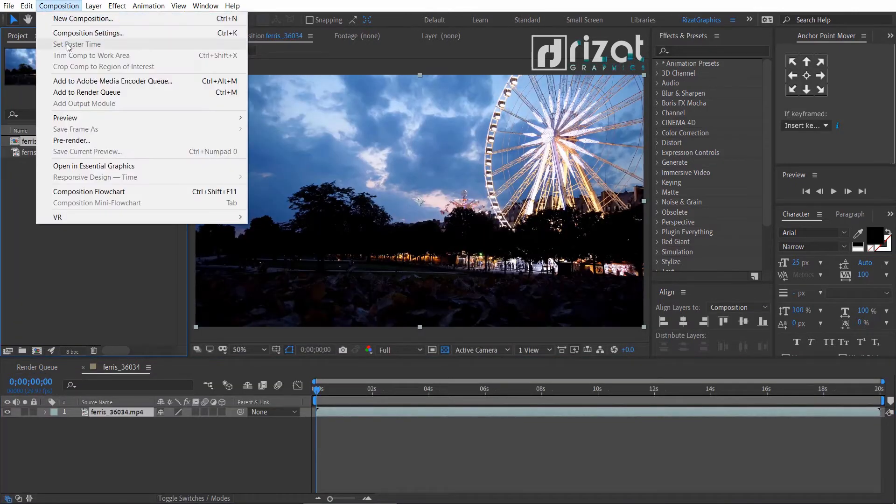
pyautogui.click(87, 92)
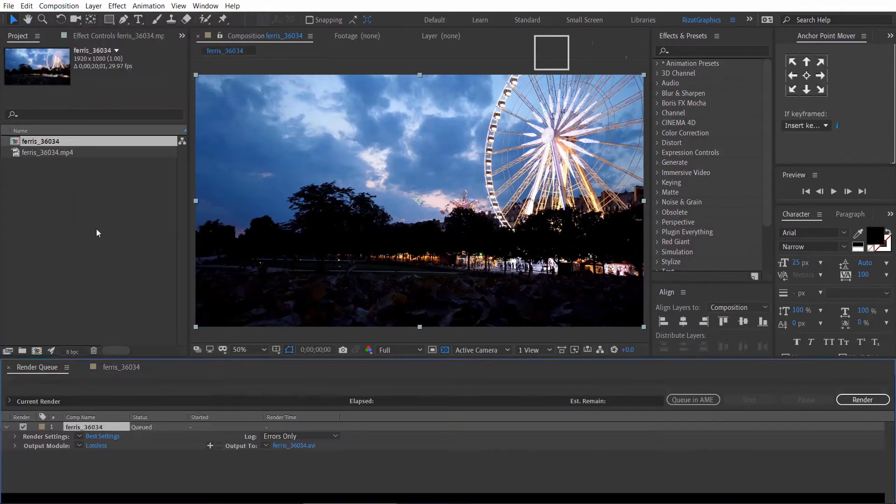
# Inspect the Output Module formats and the Output preferences, then close Preferences
pyautogui.click(96, 445)
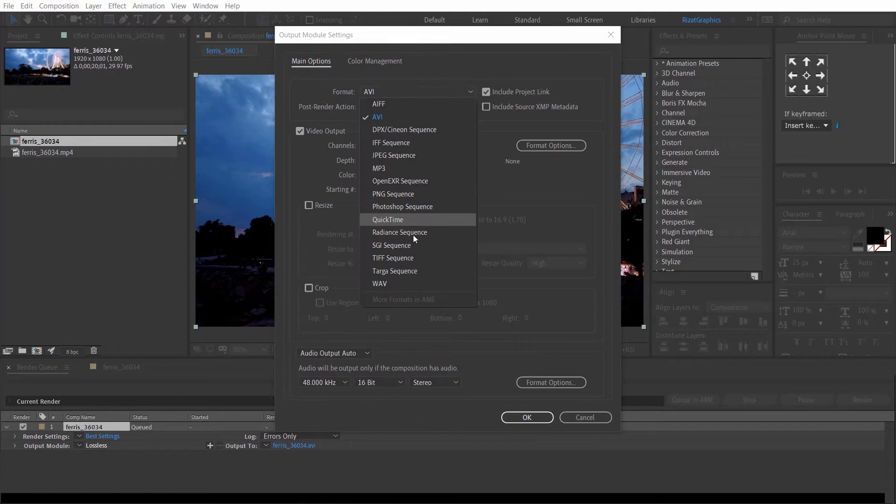
pyautogui.moveTo(402, 82)
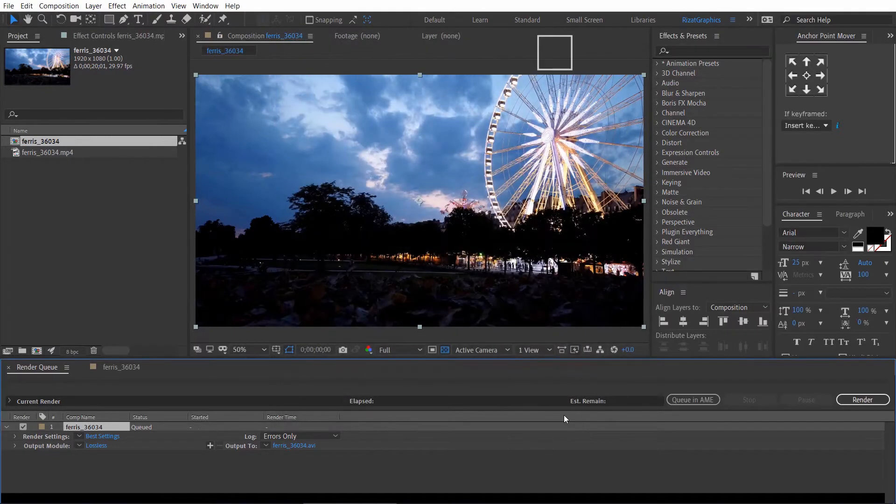
pyautogui.click(26, 5)
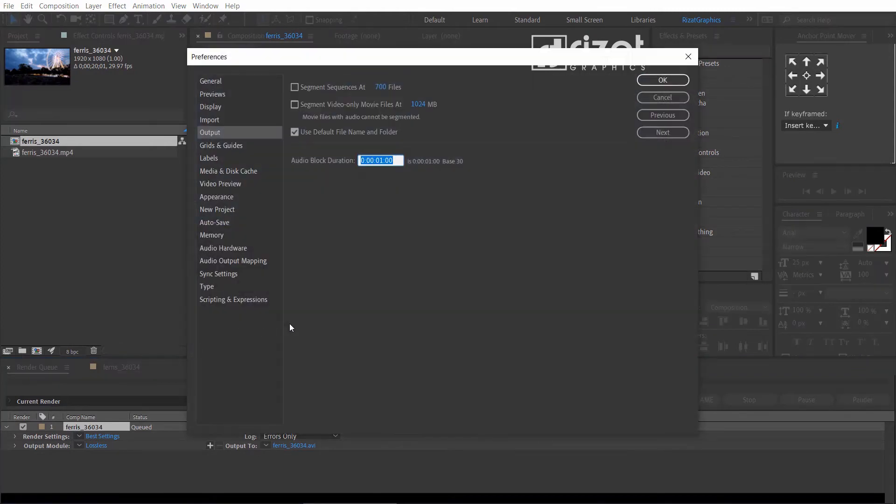
pyautogui.moveTo(415, 91)
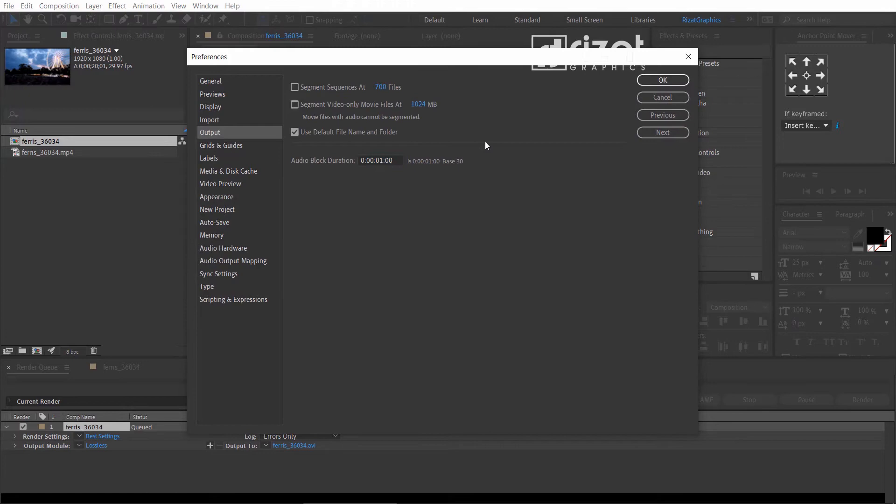
pyautogui.moveTo(642, 118)
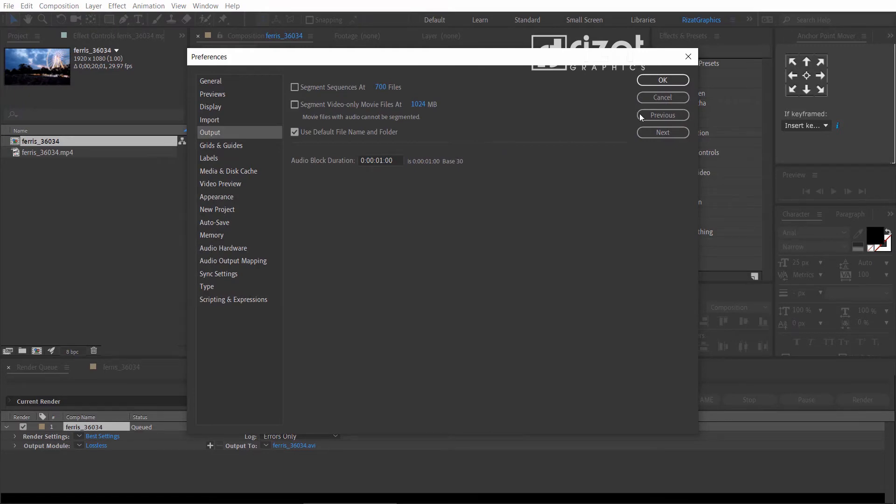
pyautogui.click(662, 79)
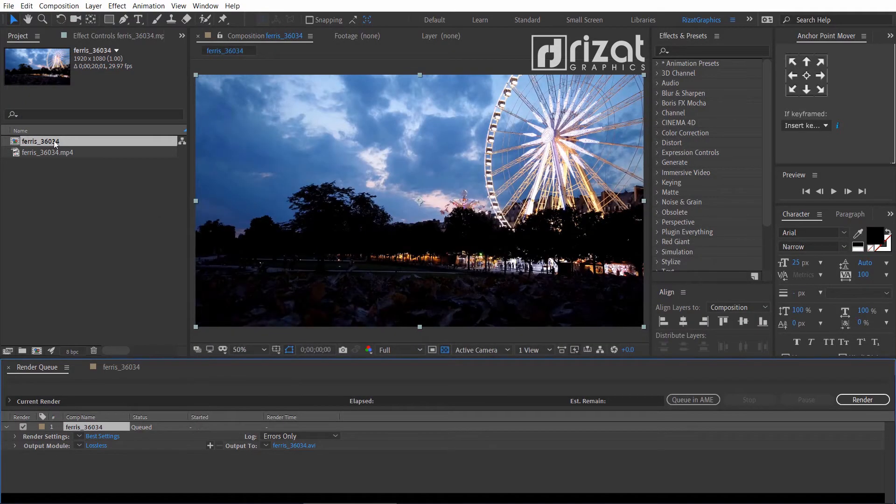
# Add the ferris_36034 composition to the Adobe Media Encoder queue
pyautogui.click(59, 6)
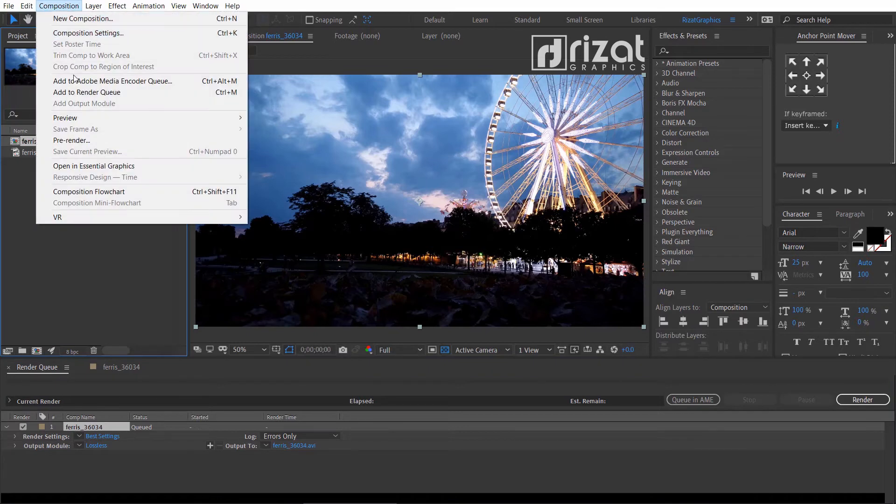
pyautogui.moveTo(113, 81)
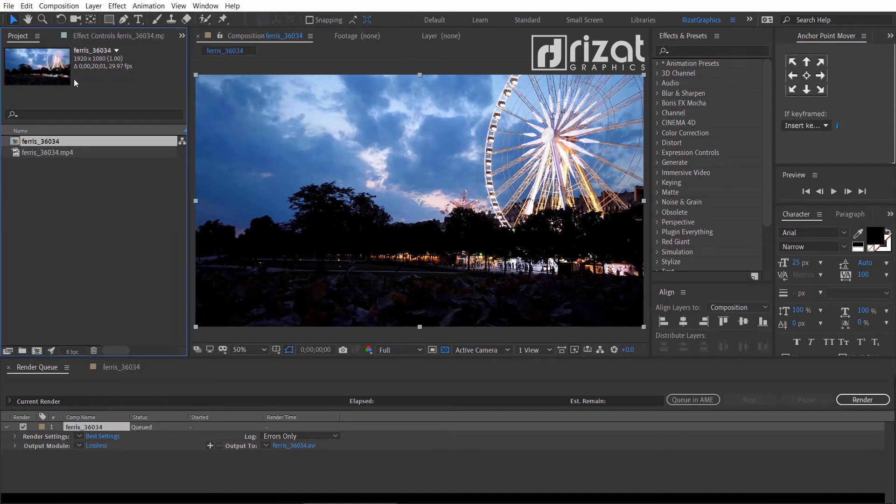
pyautogui.click(692, 400)
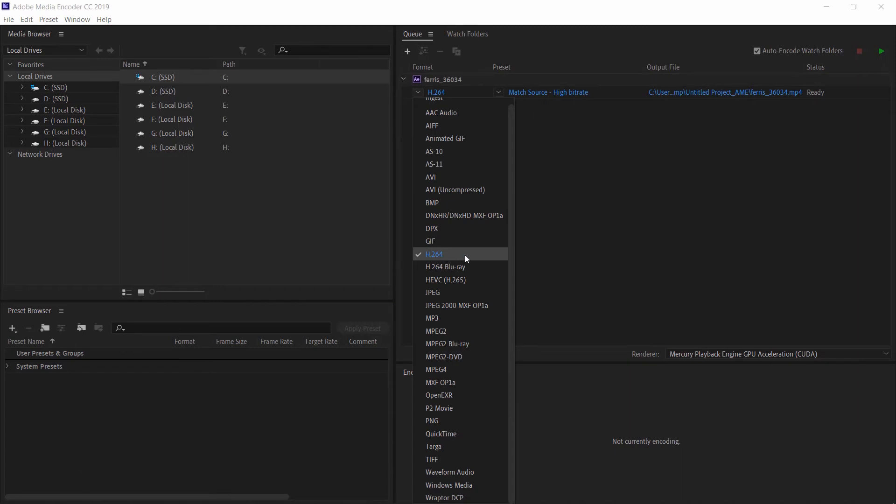
# Keep H.264 Match Source - High bitrate for ferris_36034 and start the queue
pyautogui.click(433, 254)
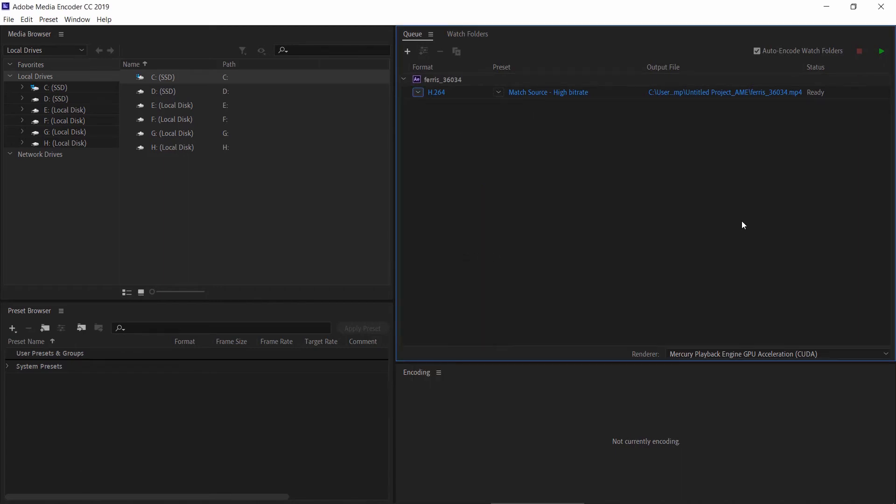
pyautogui.click(882, 52)
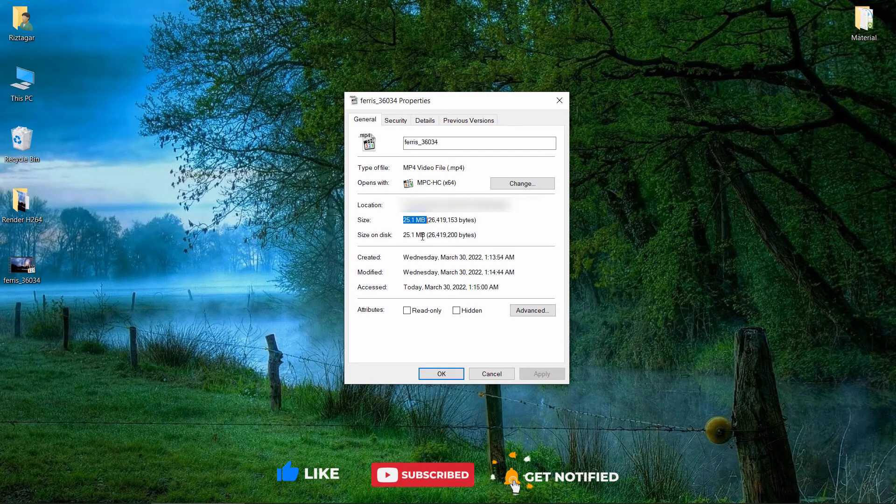
# Close the 25.1 MB file's Properties and play ferris_36034 in MPC-HC
pyautogui.click(440, 373)
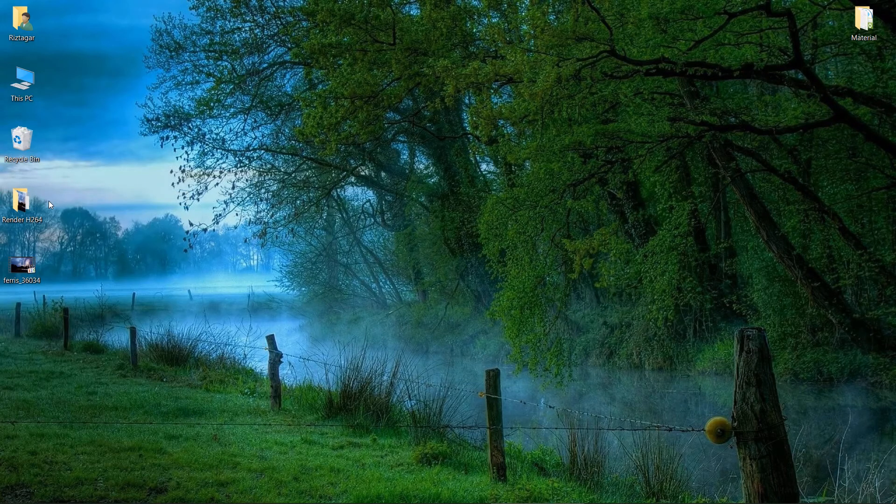
pyautogui.doubleClick(22, 268)
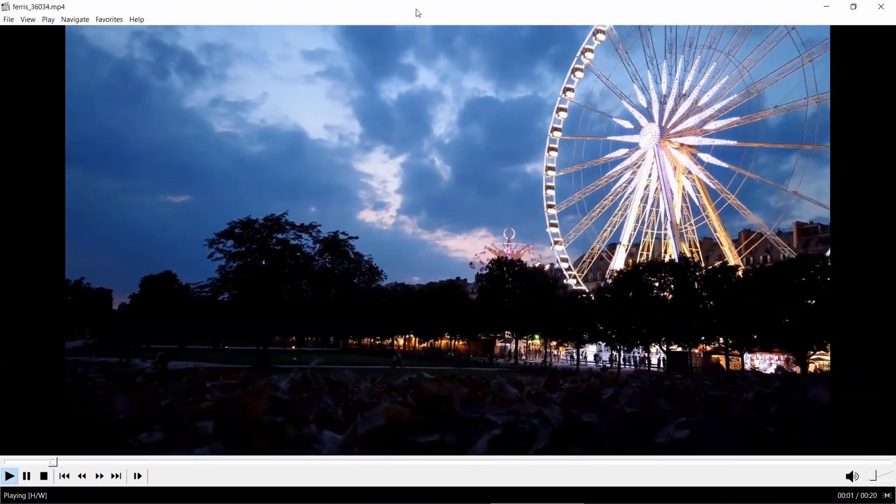